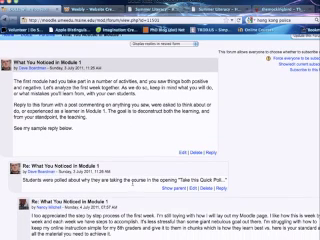
scroll(down, 3)
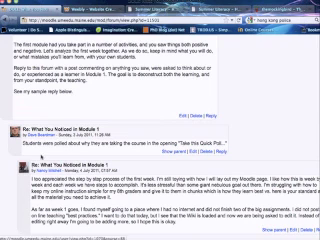
scroll(down, 3)
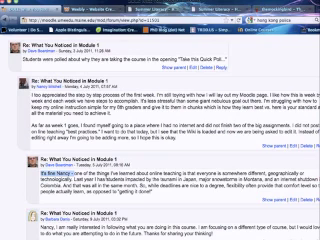
scroll(down, 3)
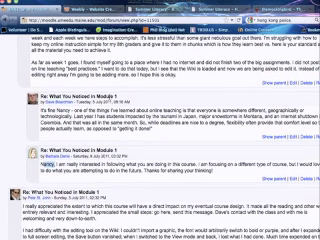
scroll(down, 3)
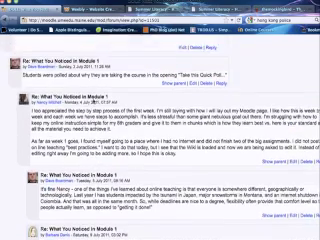
scroll(down, 3)
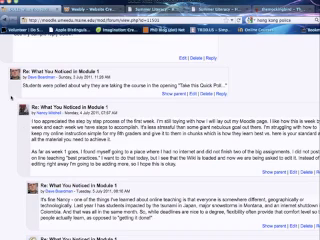
scroll(down, 3)
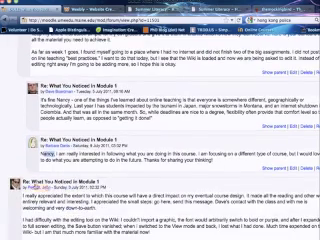
scroll(down, 3)
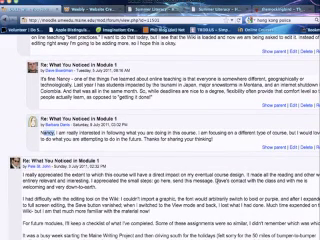
scroll(down, 3)
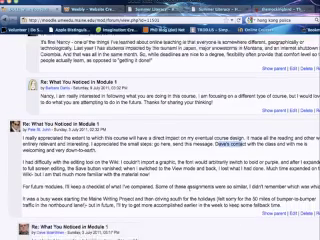
scroll(down, 3)
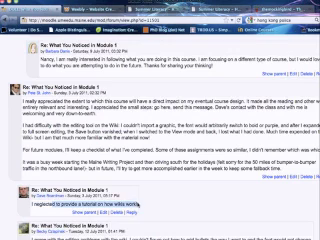
scroll(down, 3)
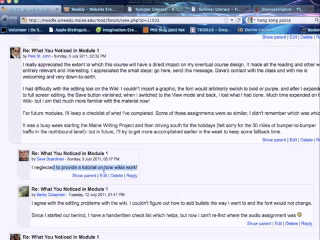
scroll(down, 3)
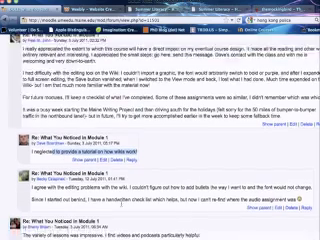
scroll(down, 3)
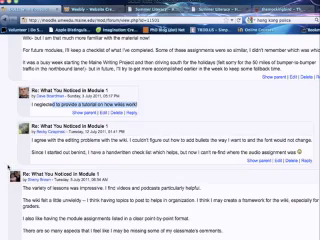
scroll(down, 3)
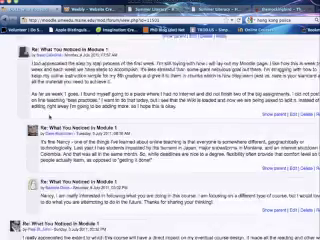
scroll(down, 3)
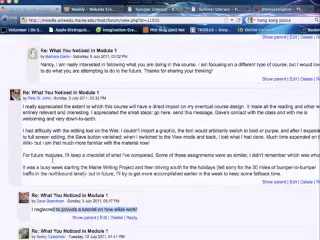
scroll(down, 3)
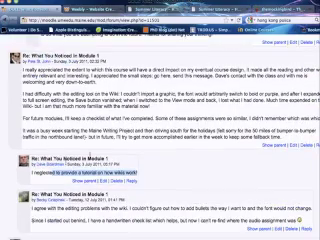
scroll(down, 3)
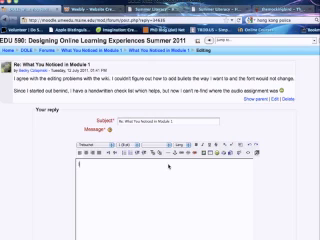
text(i see the pro)
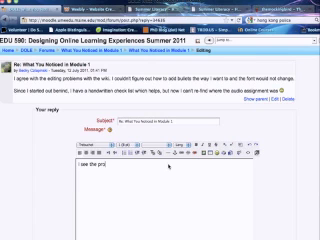
text(problems with not having a checklist)
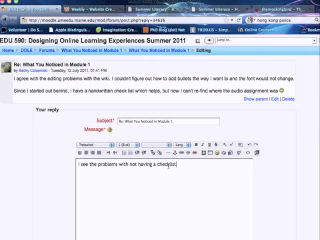
scroll(down, 3)
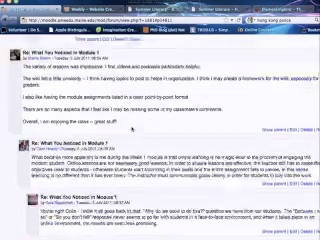
scroll(down, 3)
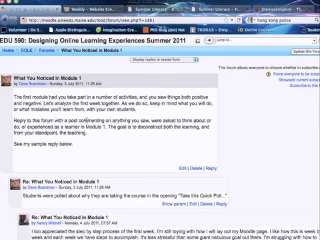
scroll(down, 3)
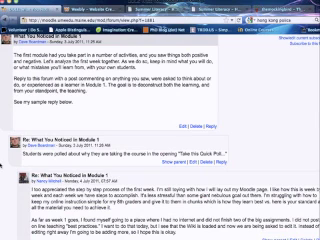
scroll(down, 3)
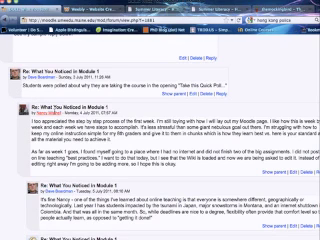
scroll(down, 3)
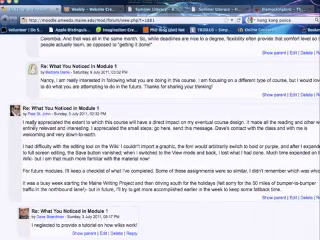
scroll(down, 3)
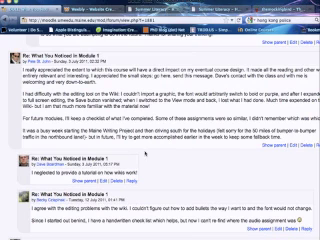
scroll(down, 3)
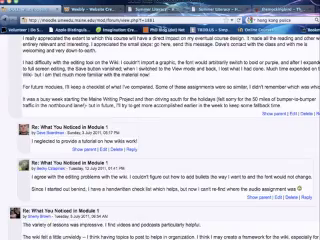
scroll(down, 3)
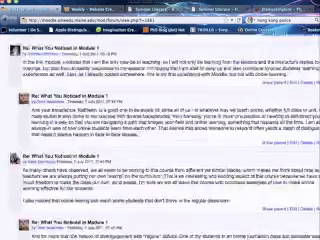
scroll(down, 3)
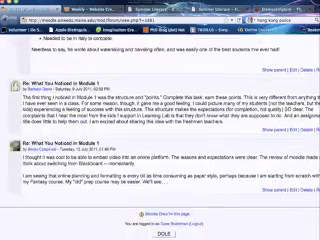
scroll(down, 3)
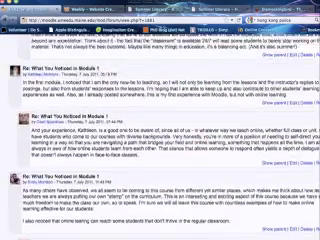
scroll(down, 3)
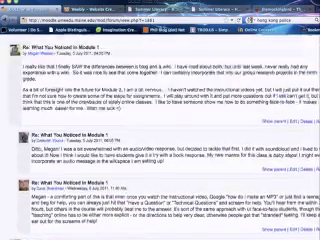
scroll(down, 3)
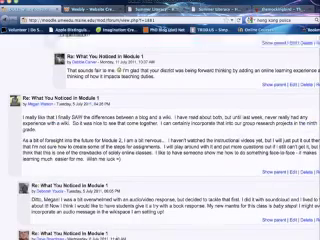
scroll(down, 3)
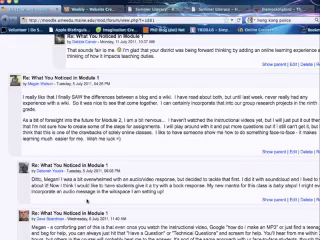
scroll(down, 3)
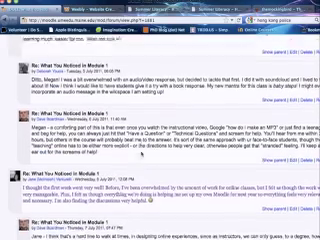
scroll(down, 3)
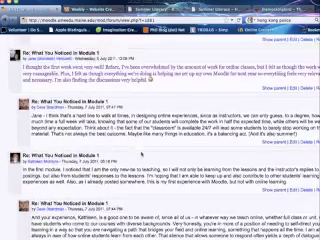
scroll(down, 3)
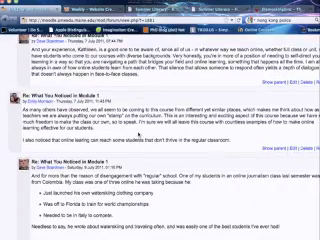
scroll(down, 3)
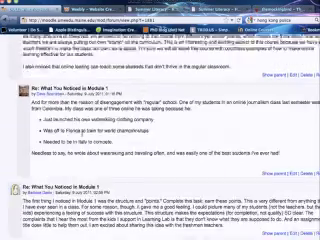
scroll(down, 3)
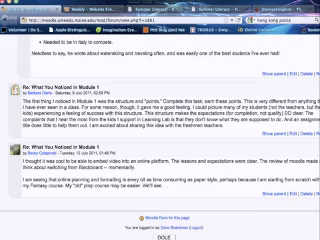
scroll(down, 3)
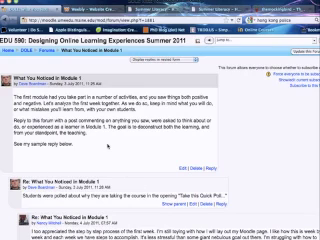
scroll(down, 3)
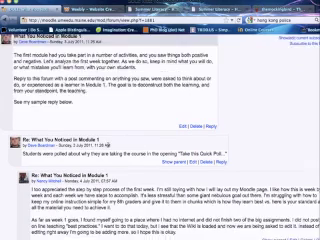
scroll(down, 3)
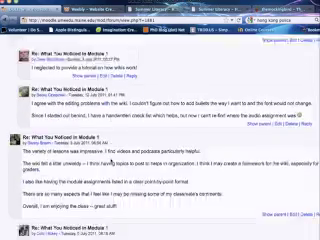
scroll(down, 3)
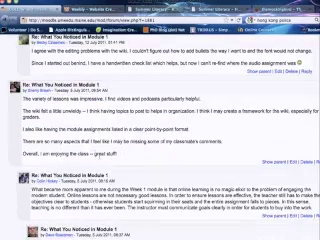
scroll(down, 3)
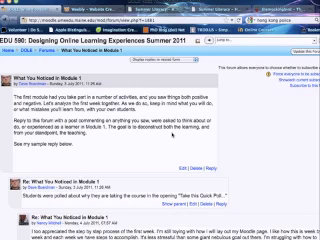
scroll(down, 3)
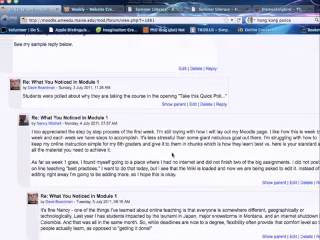
scroll(down, 3)
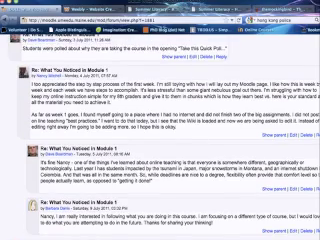
scroll(down, 3)
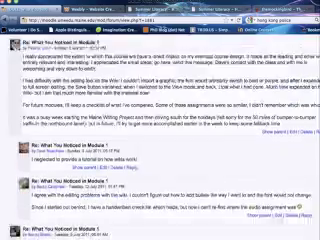
scroll(down, 3)
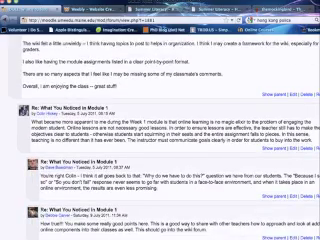
scroll(down, 3)
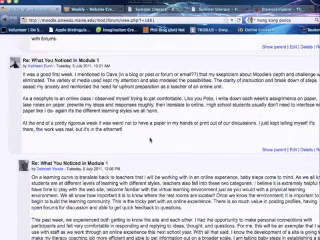
scroll(down, 3)
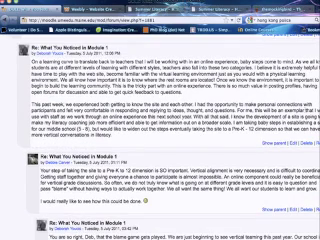
scroll(down, 3)
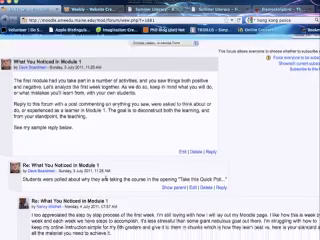
scroll(down, 3)
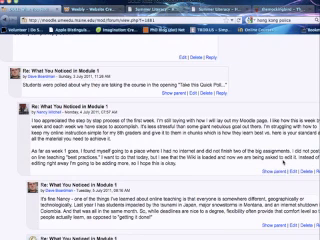
scroll(down, 3)
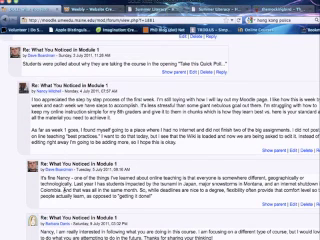
scroll(down, 3)
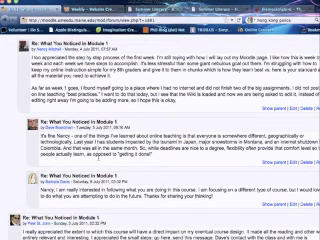